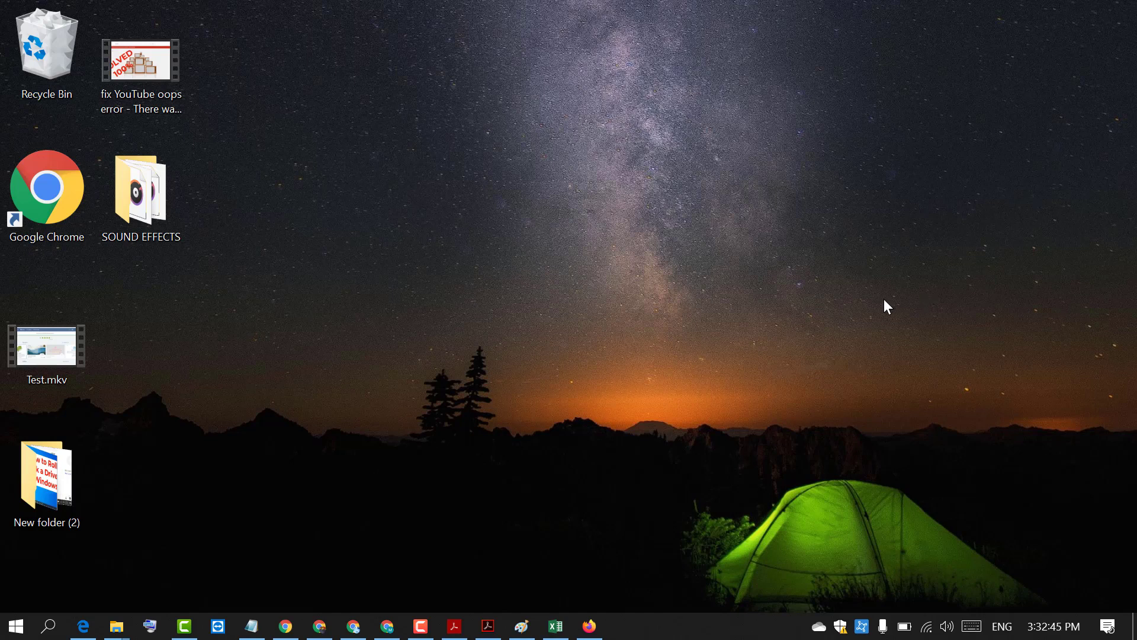
mouse_move(629, 166)
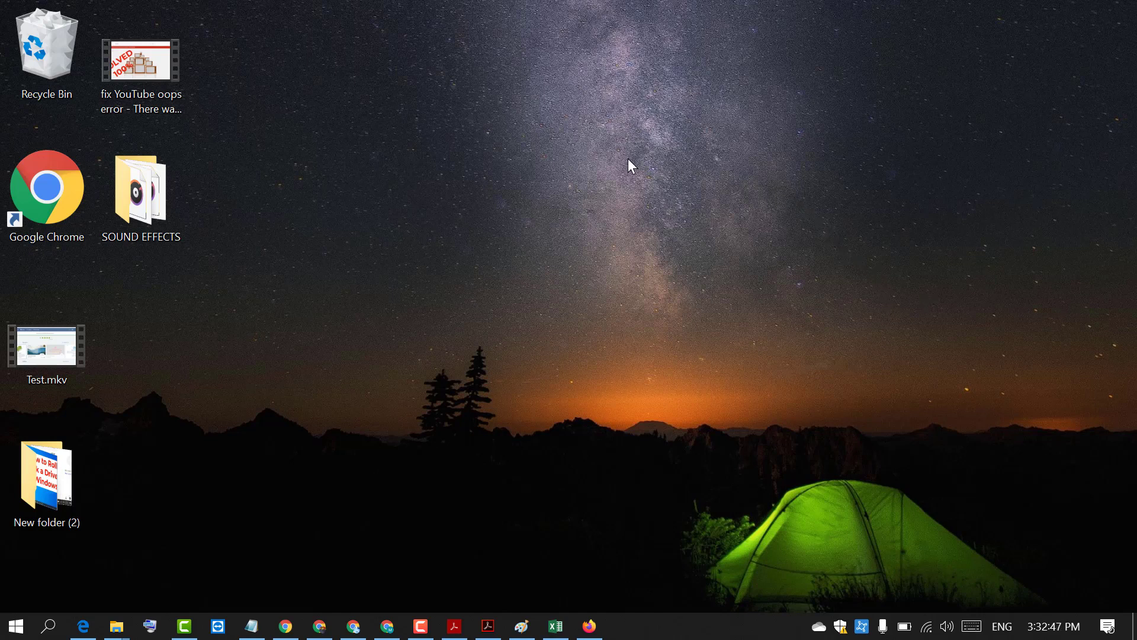
mouse_move(560, 228)
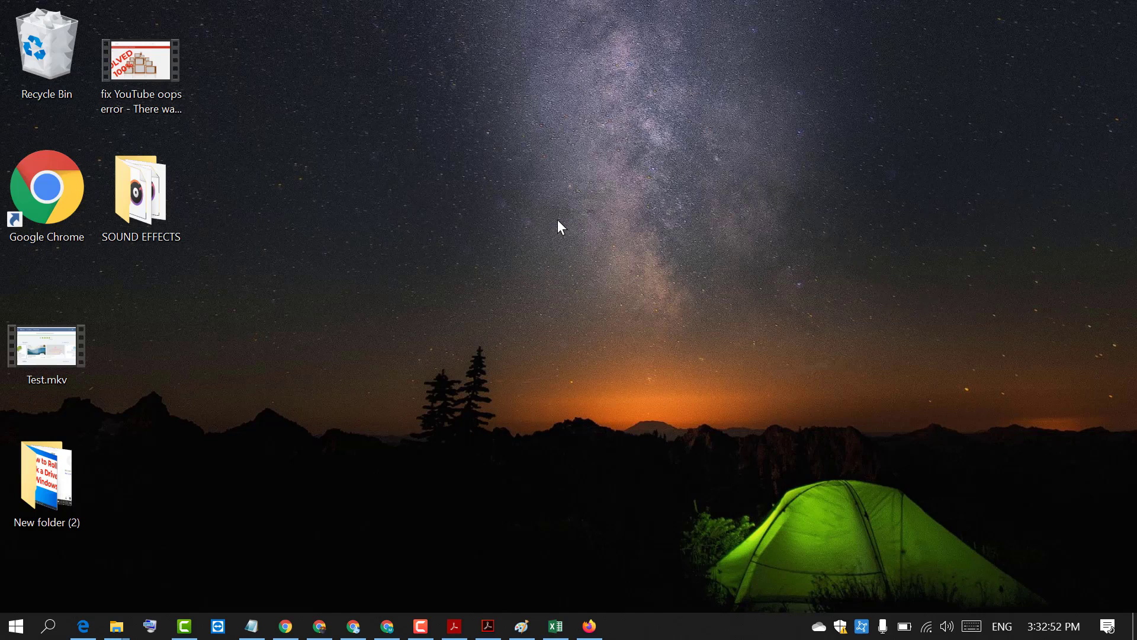
mouse_move(388, 99)
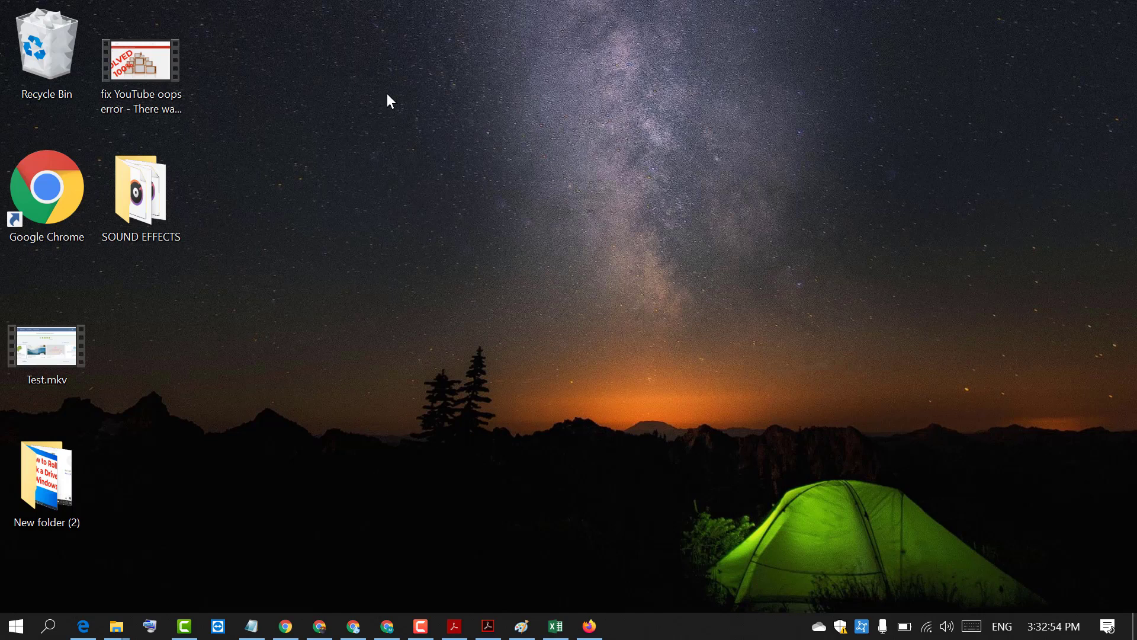
mouse_move(198, 170)
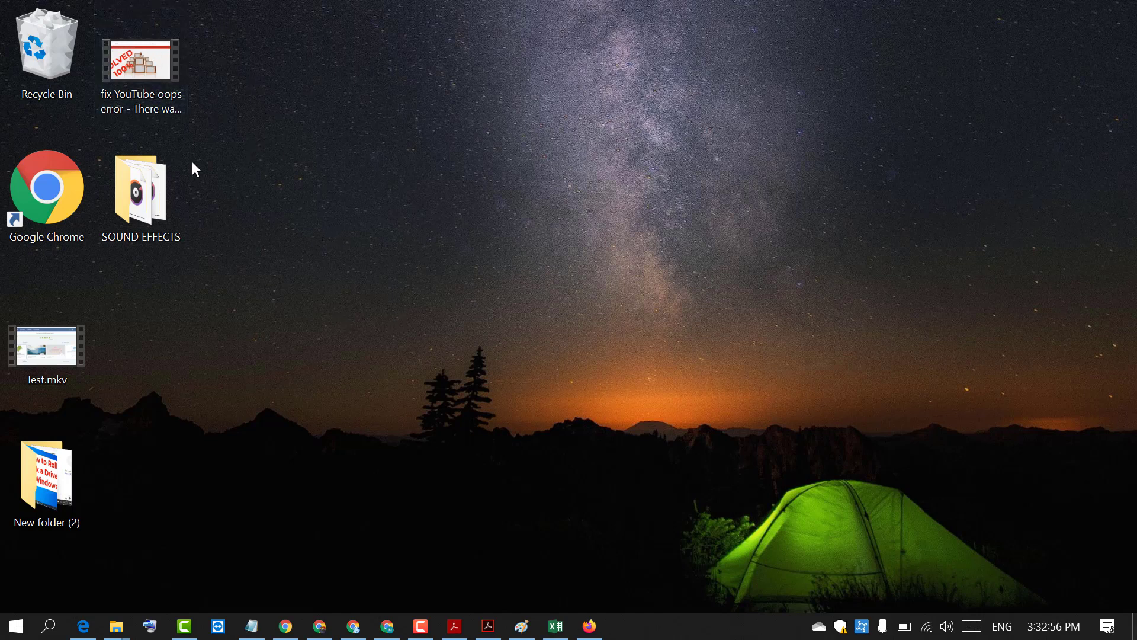
mouse_move(641, 201)
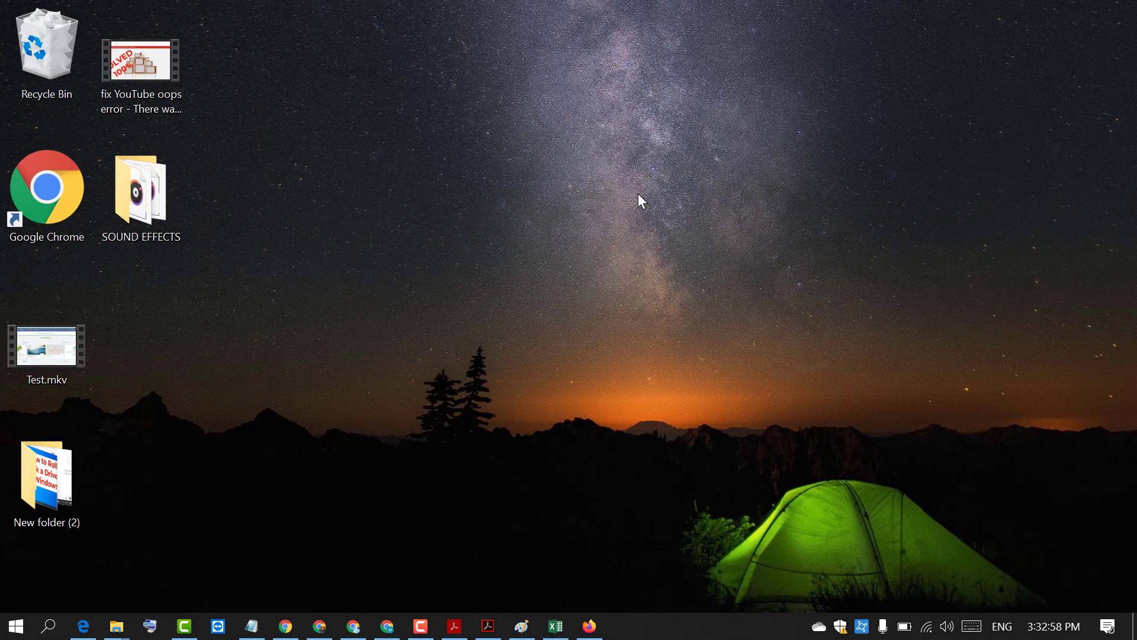
Step: Drag Test.mkv next to the Google Chrome shortcut
click(141, 59)
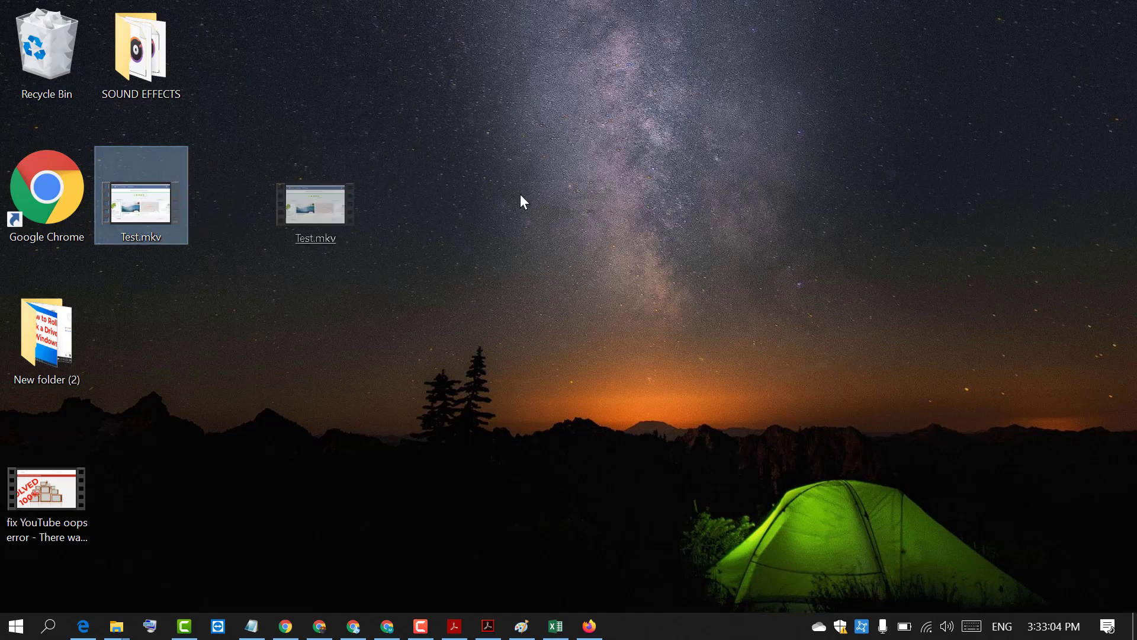
drag(315, 203, 1097, 260)
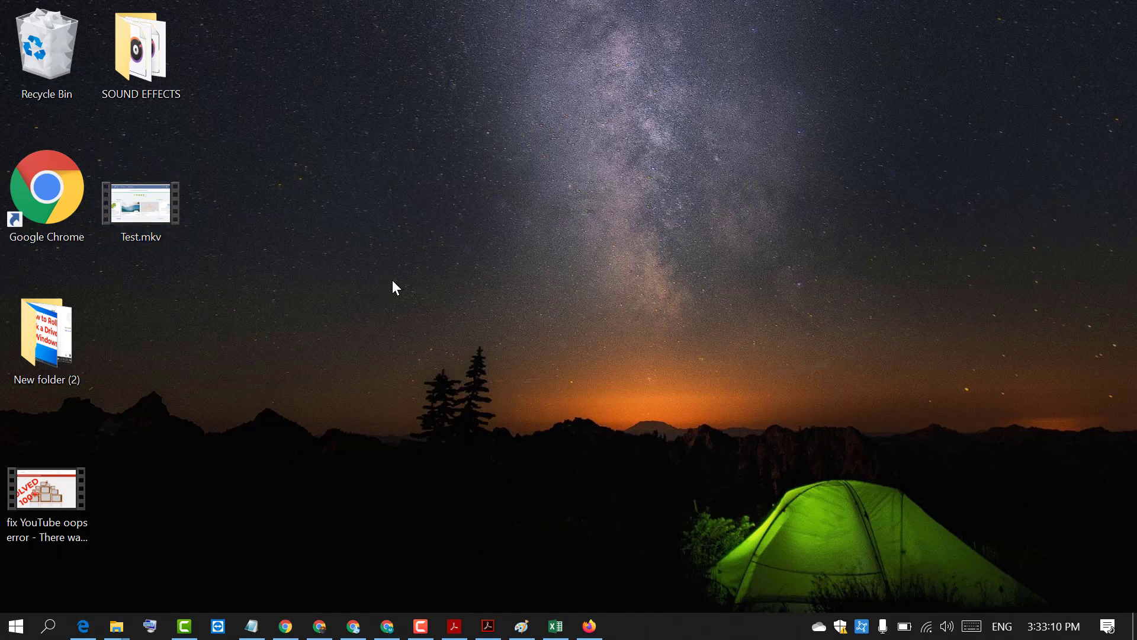
mouse_move(483, 150)
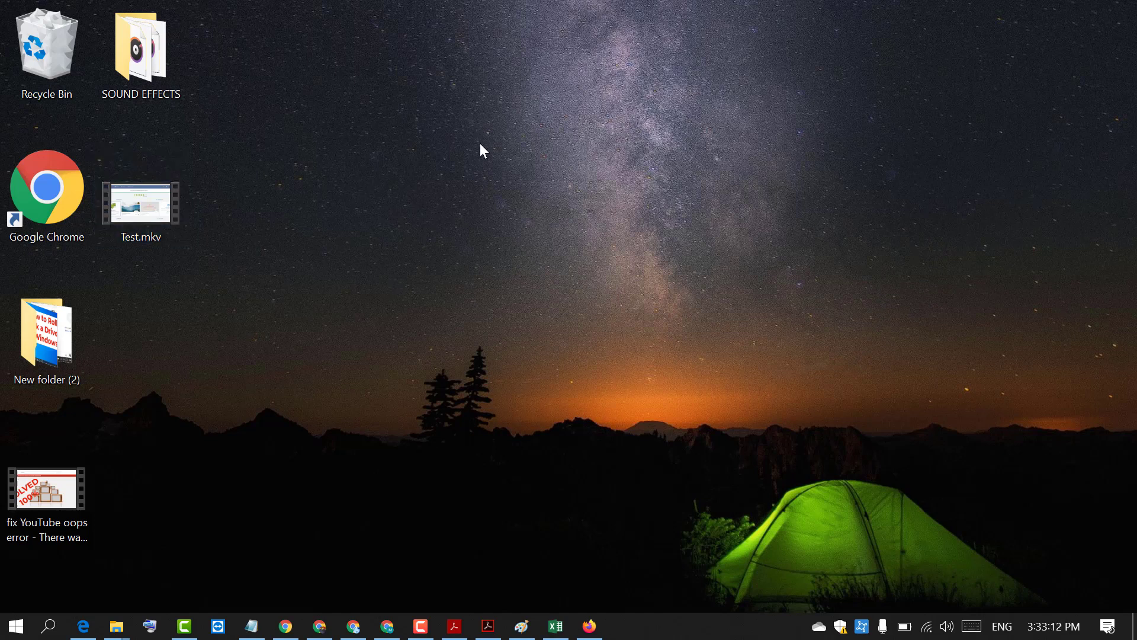
mouse_move(390, 150)
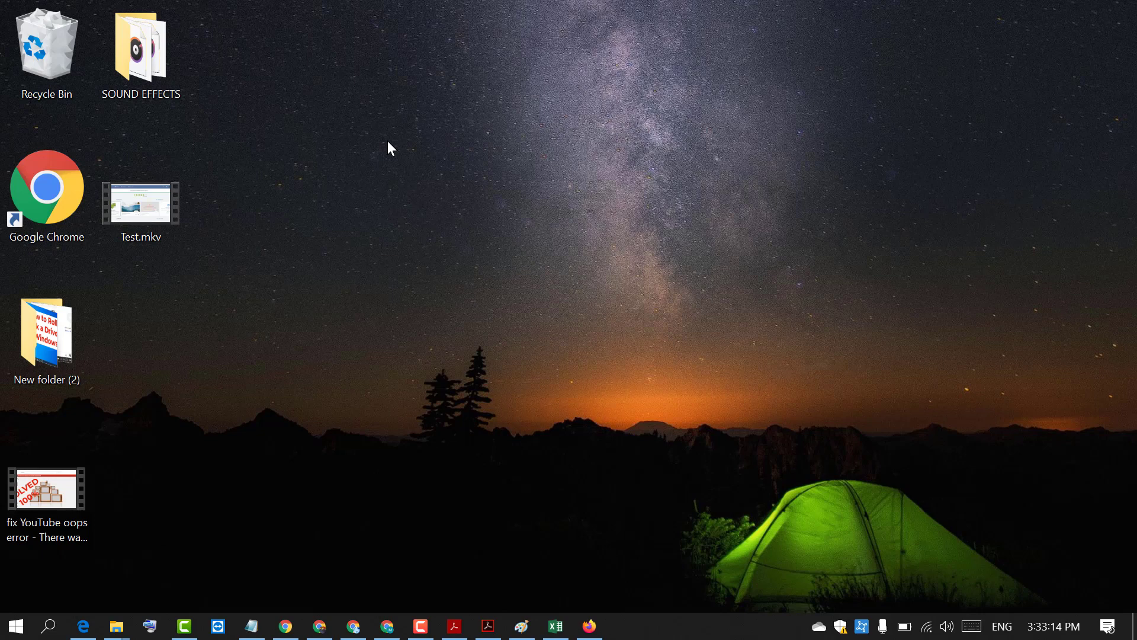
Step: Uncheck Auto arrange icons in the desktop View menu
right_click(390, 148)
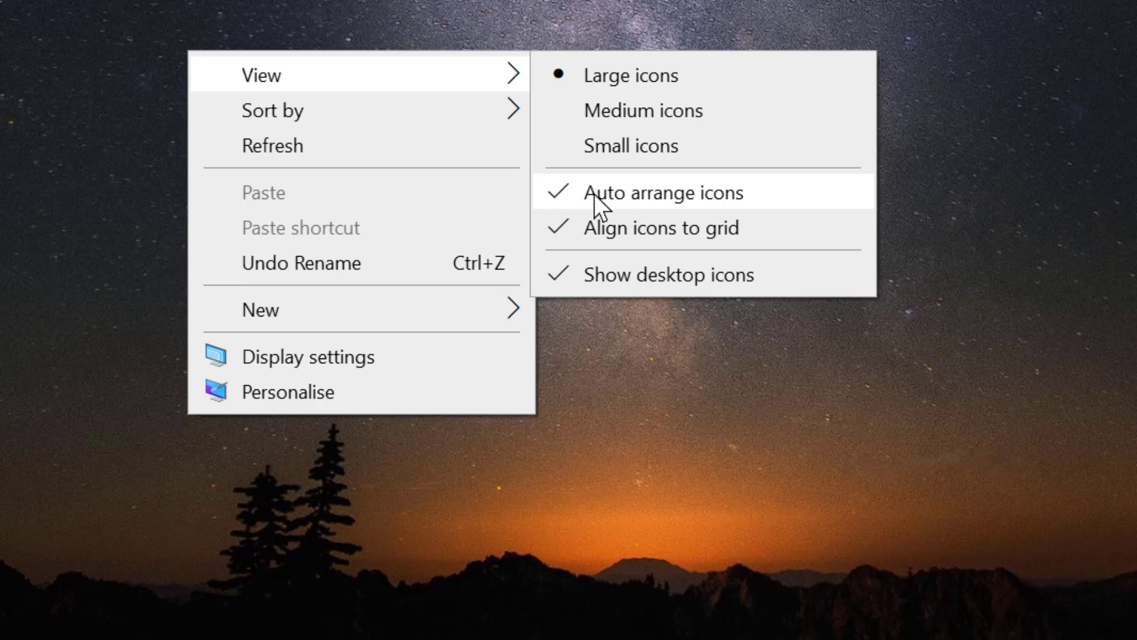
mouse_move(581, 203)
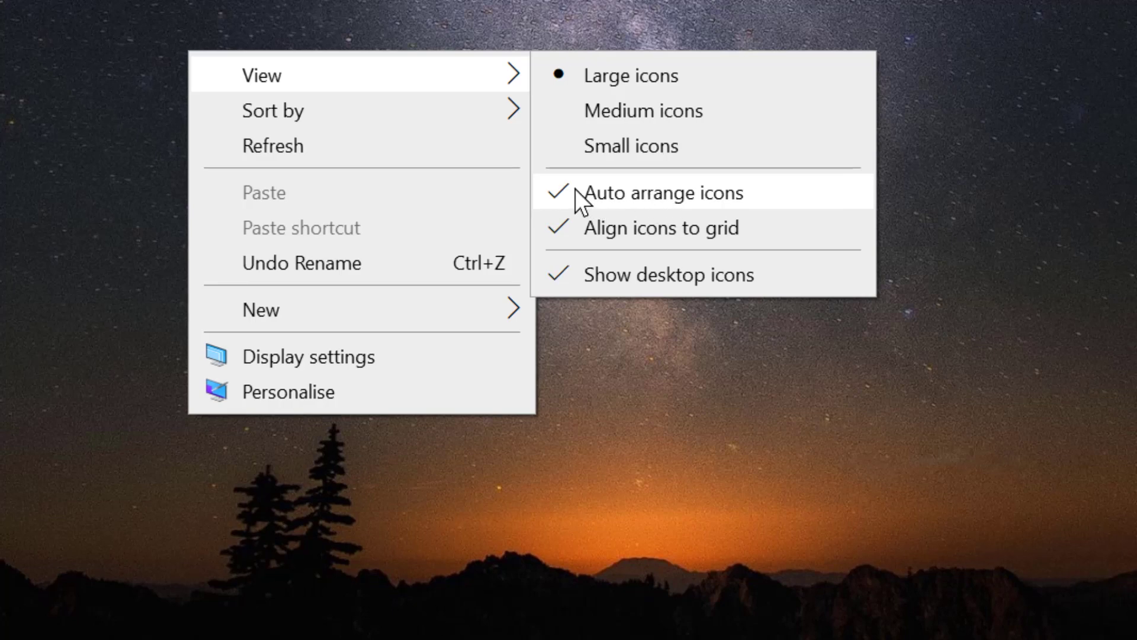
click(869, 250)
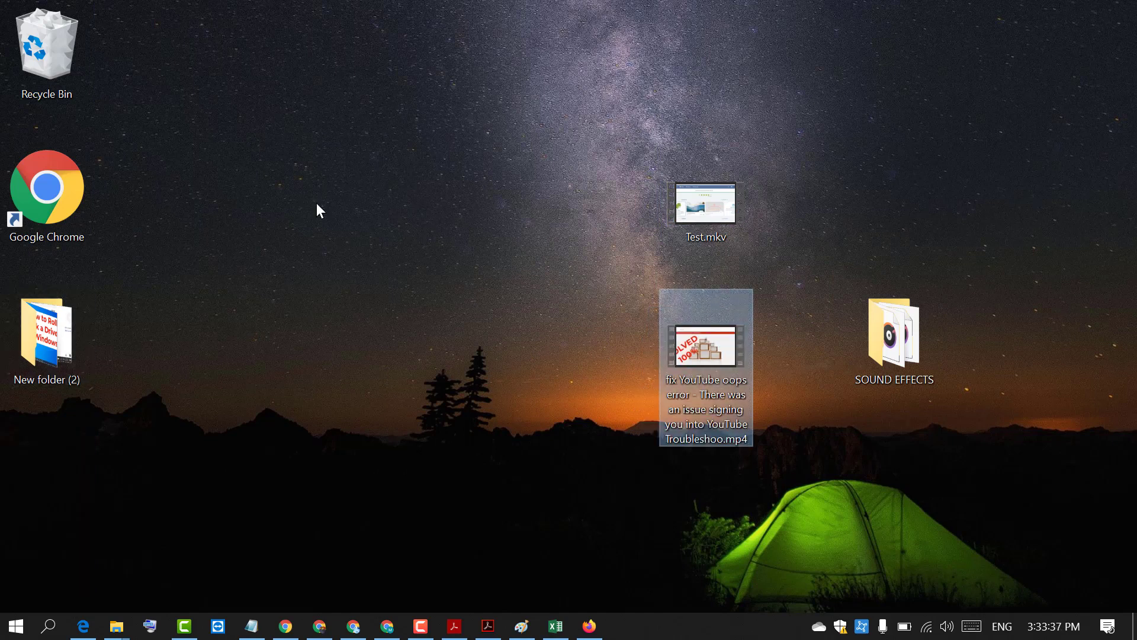
Step: Drop the YouTube error video below Test.mkv and New folder (2) in the upper middle
drag(46, 334, 423, 195)
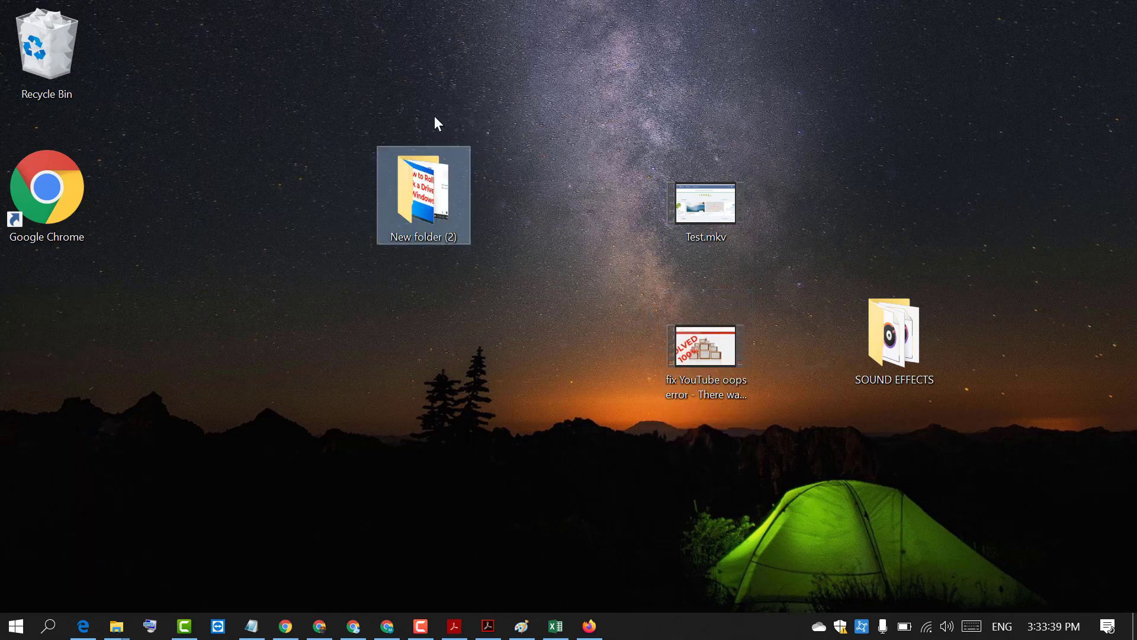
drag(45, 44, 518, 479)
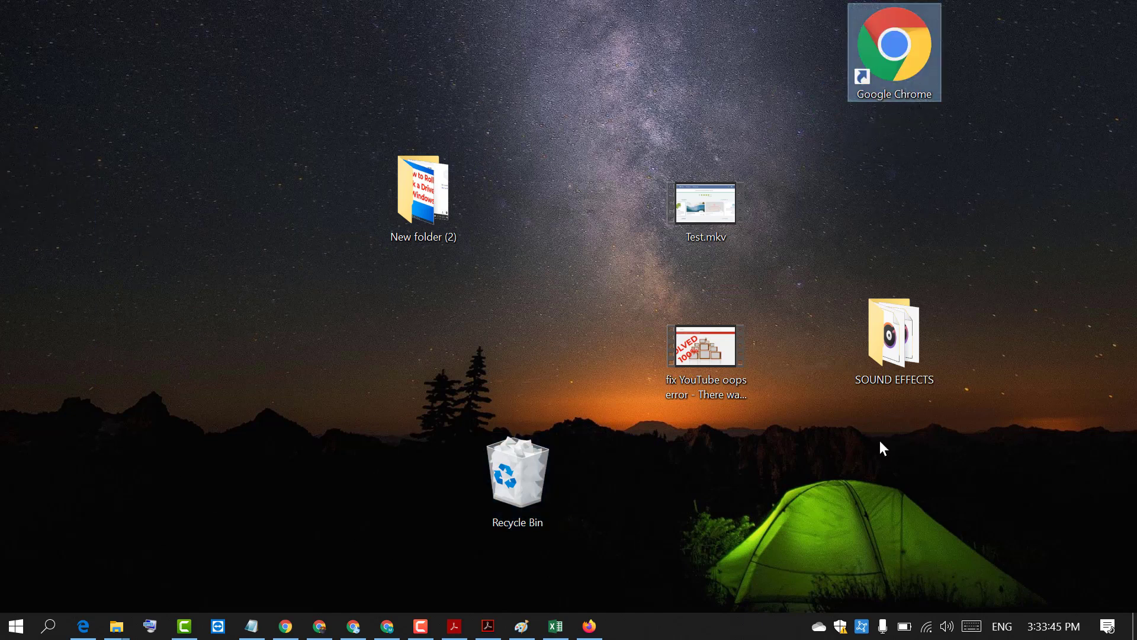
mouse_move(263, 404)
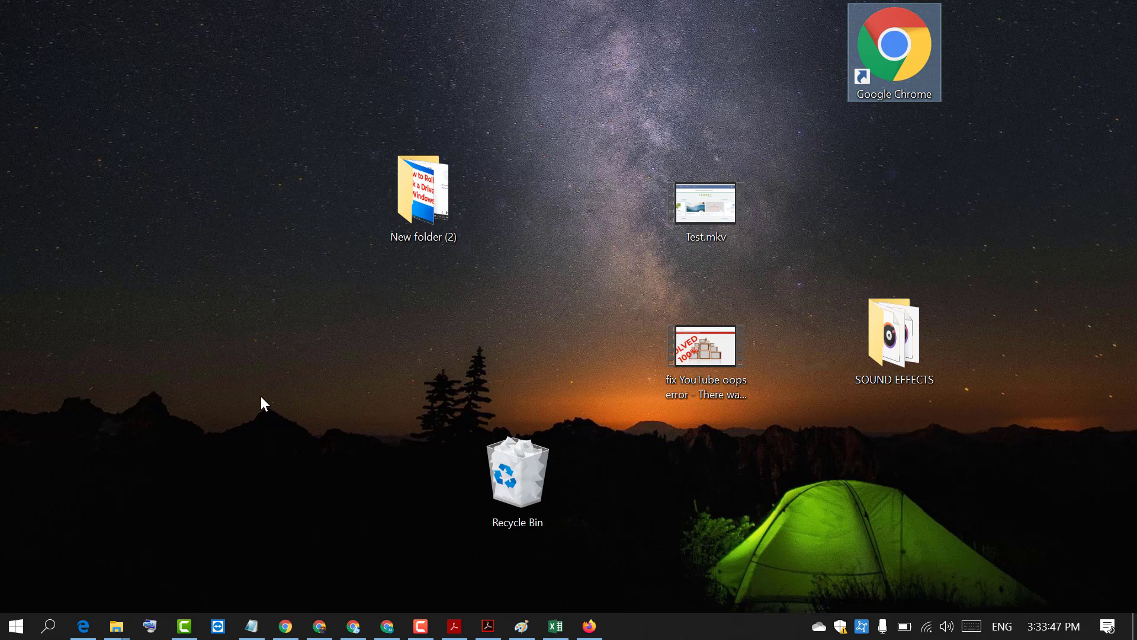
mouse_move(260, 351)
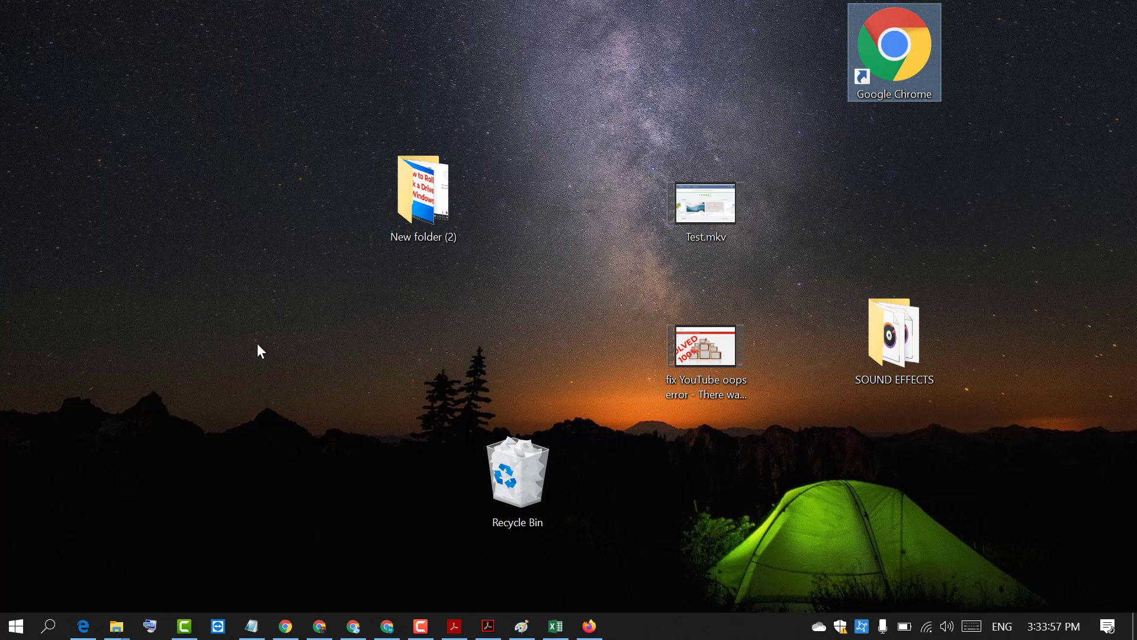